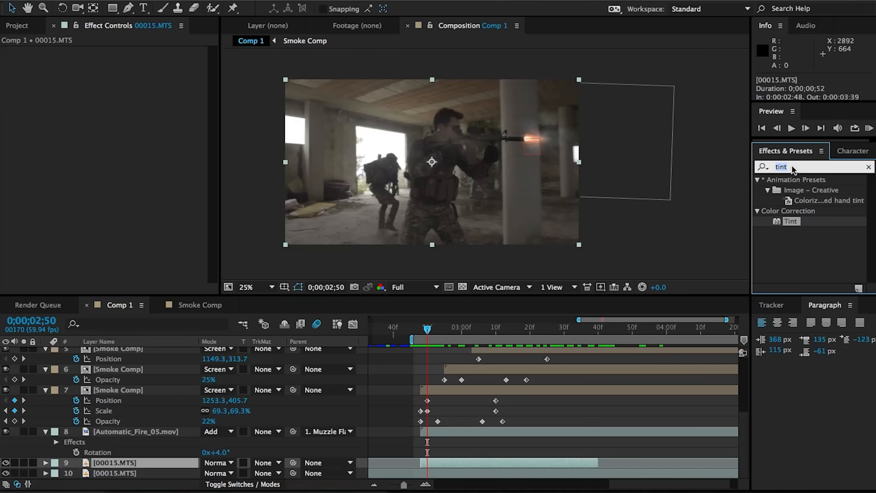
# Preview the 8mm_03.mov shell casing clip full-size in the import browser
pyautogui.write('curves')
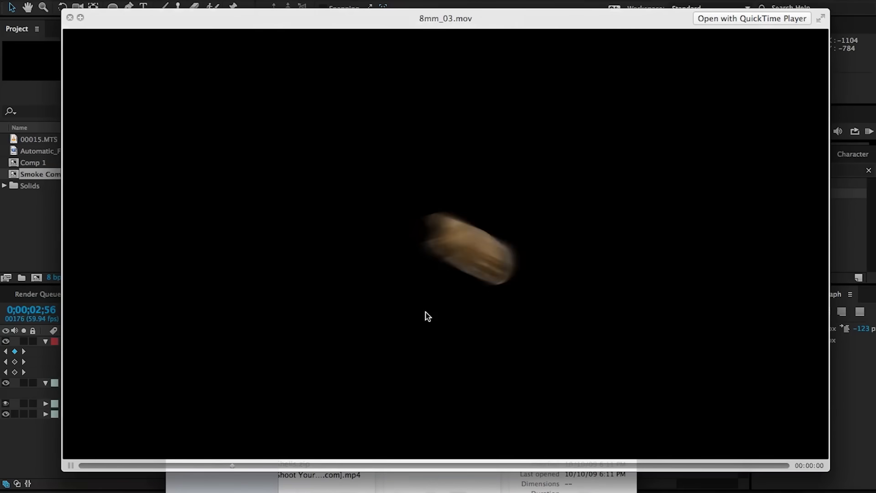
pyautogui.click(70, 17)
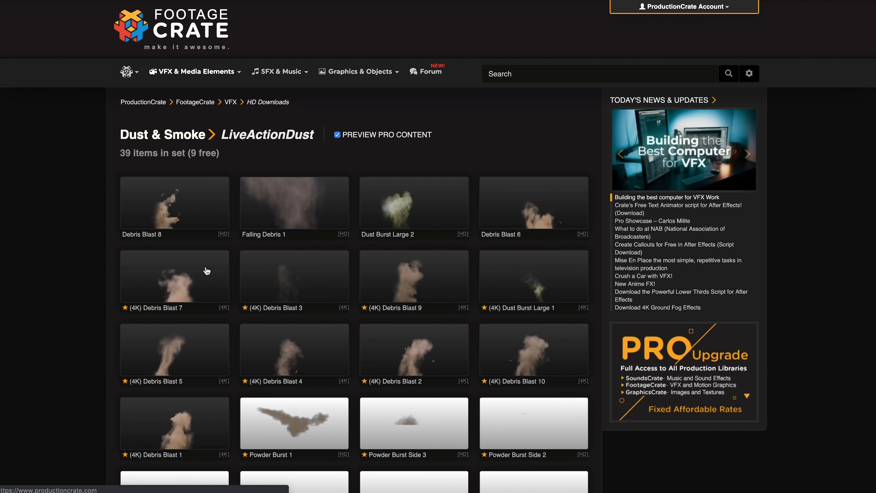
# Scrub through the desert dust-storm comp, then the hazy candle-lit interior Comp 1
pyautogui.click(129, 71)
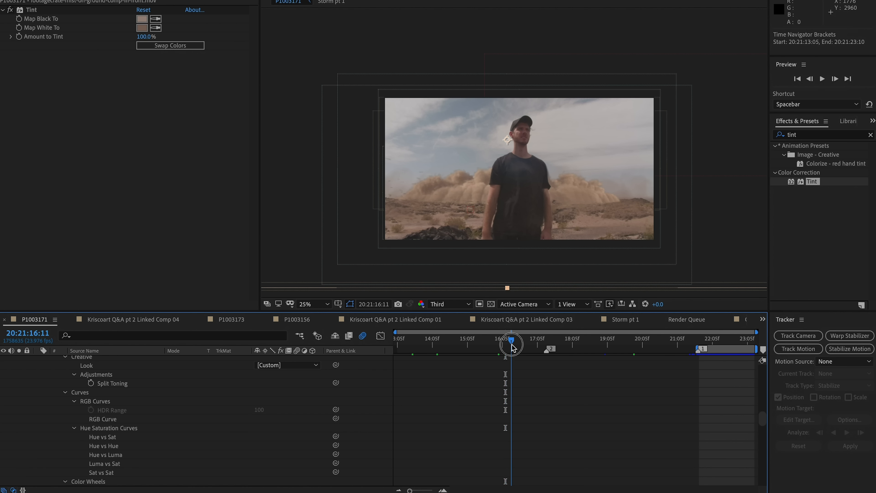
pyautogui.moveTo(511, 345); pyautogui.dragTo(744, 345)
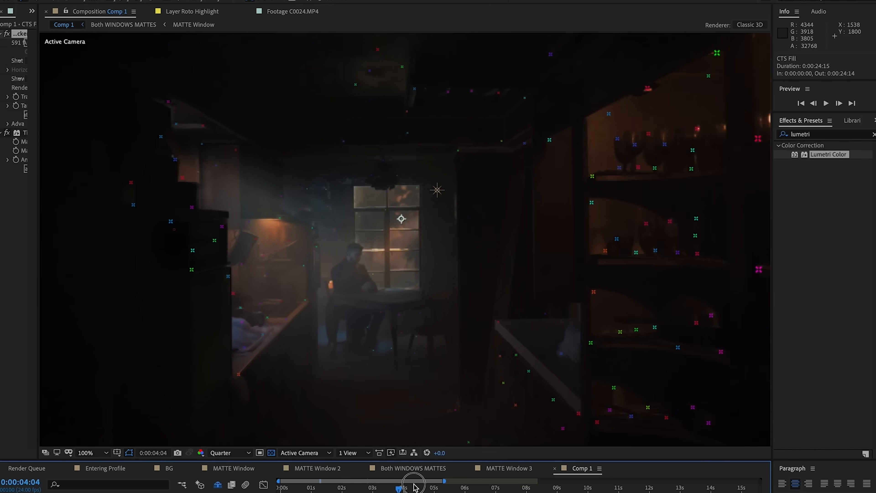
pyautogui.moveTo(403, 479); pyautogui.dragTo(526, 485)
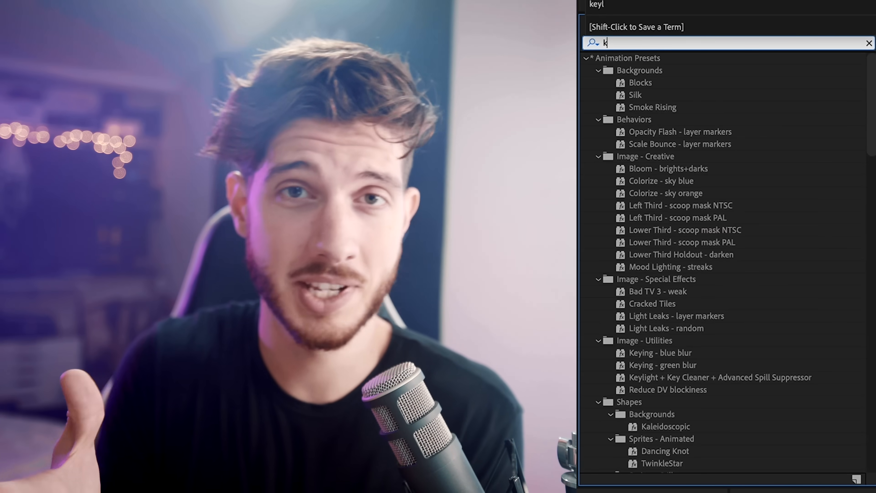
# Find CC Kaleida in Effects & Presets and apply it to the talking-head clip
pyautogui.write('a')
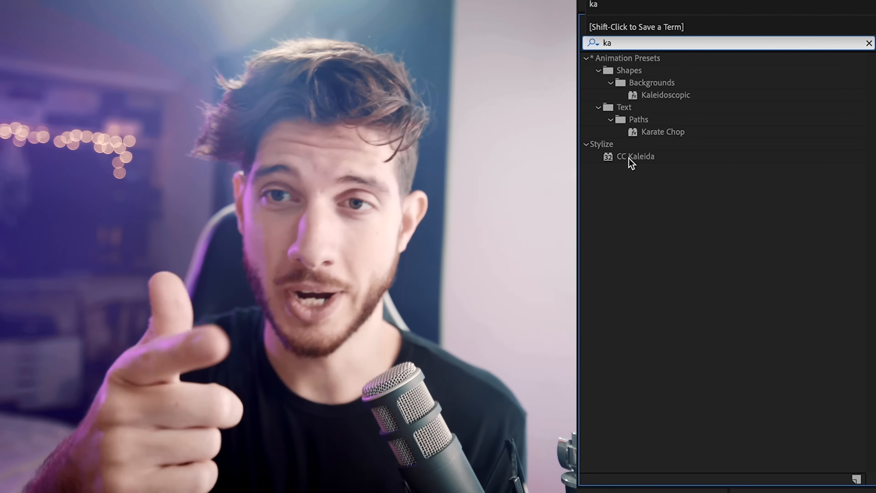
pyautogui.click(635, 156)
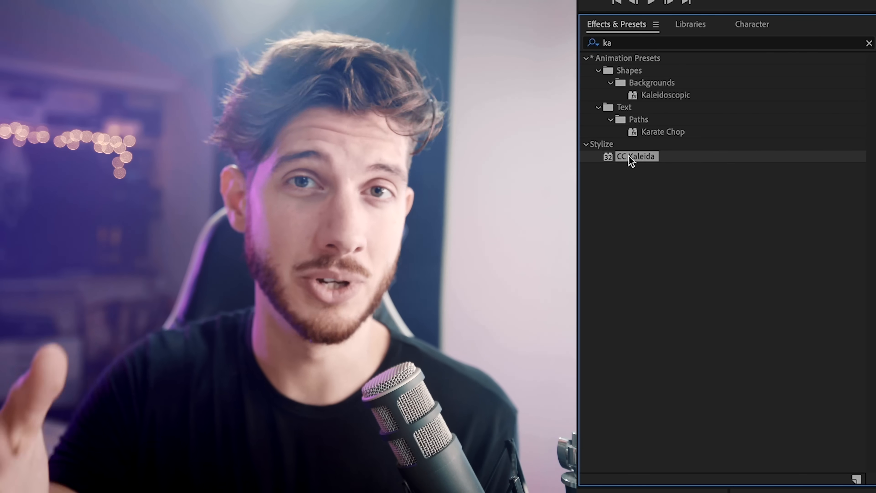
pyautogui.doubleClick(635, 156)
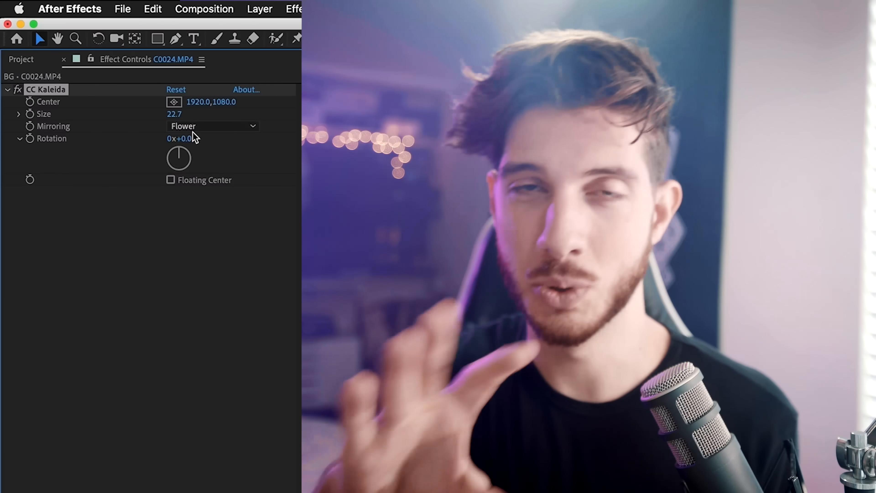
# Switch the kaleidoscope's Mirroring setting to a different style
pyautogui.click(212, 125)
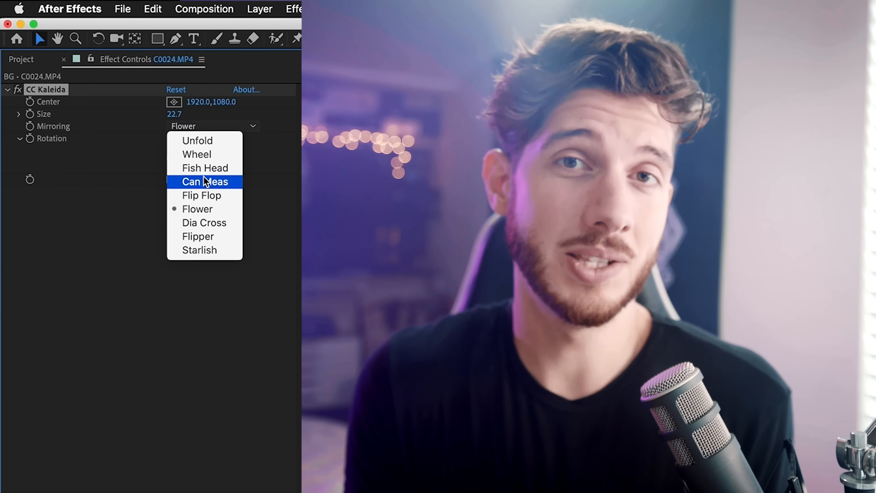
pyautogui.click(198, 140)
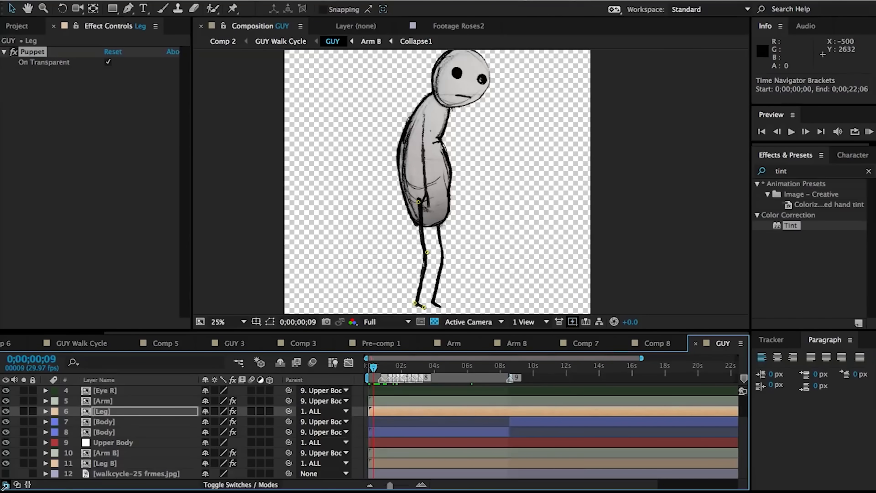
# Place a Puppet pin along the stick figure's leg in the GUY comp
pyautogui.click(379, 367)
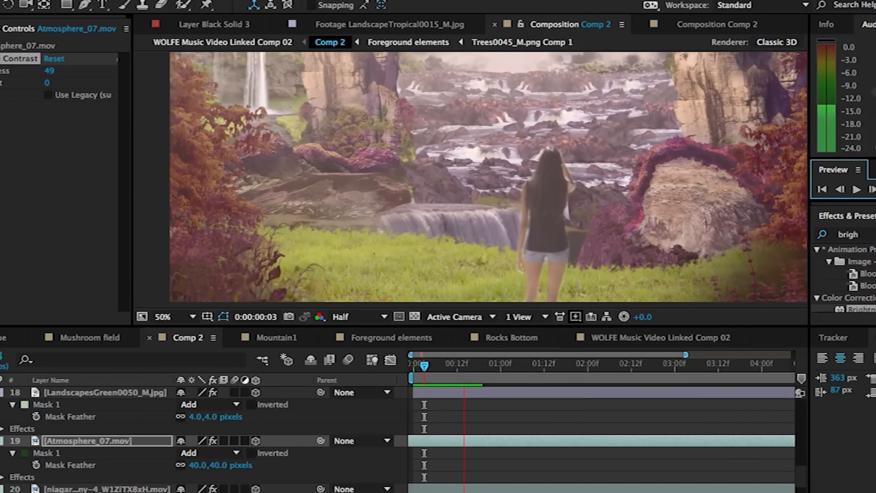
# Paint the bluish rim highlight on Layer 2 and blend it as Linear Dodge (Add)
pyautogui.click(527, 287)
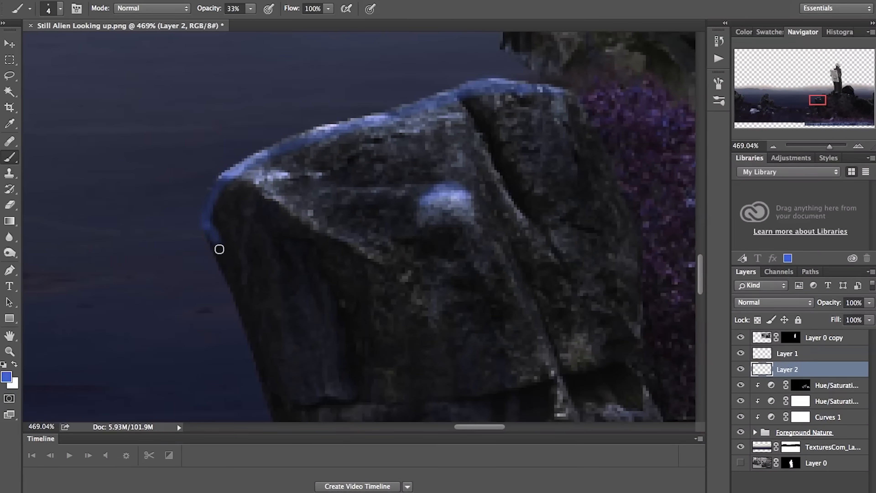
pyautogui.click(771, 302)
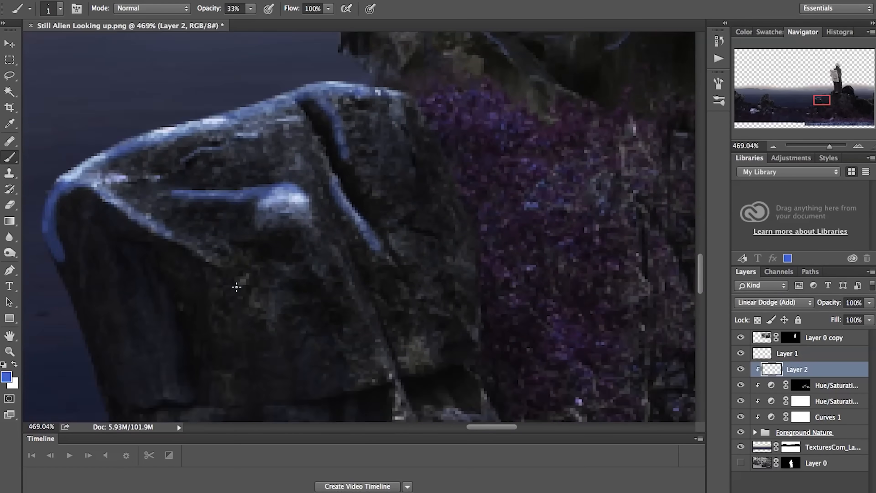